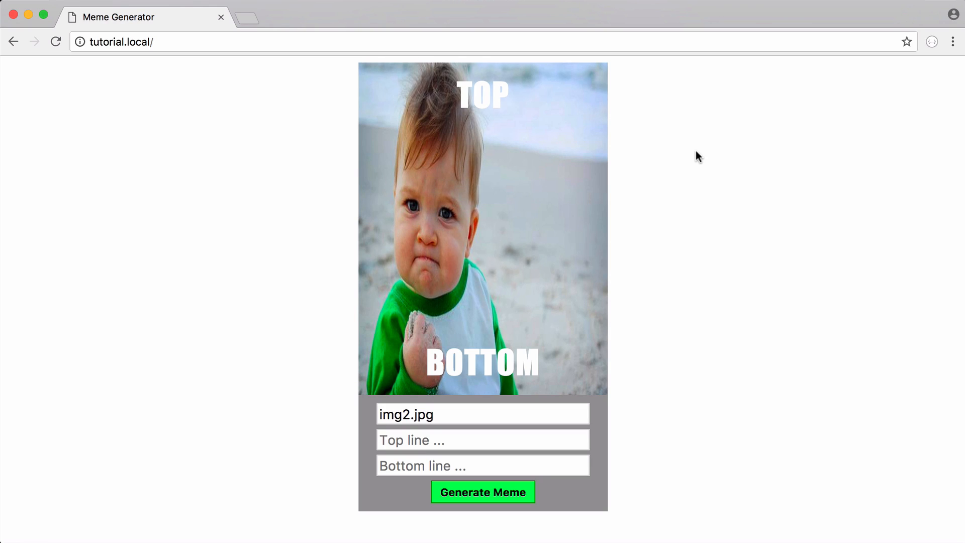
mouse_move(483, 123)
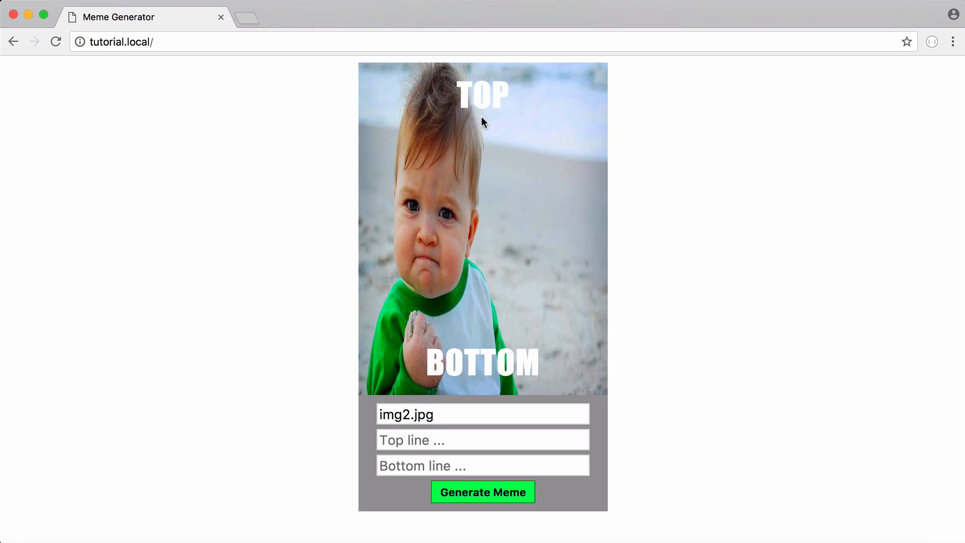
Step: Caption the meme with 'Hello world' as the top line and 'this is a test' as the bottom
double_click(482, 94)
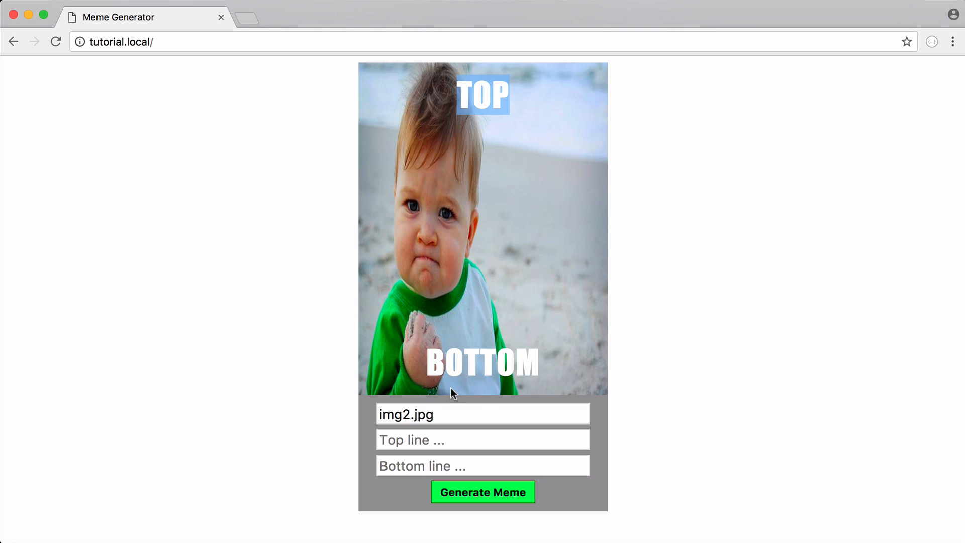
text(Hello world)
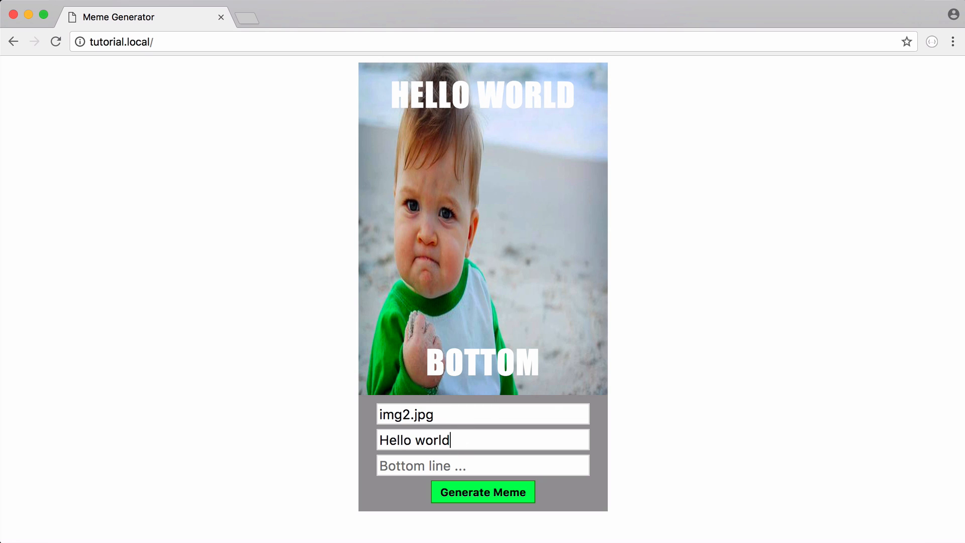
text(this is a test)
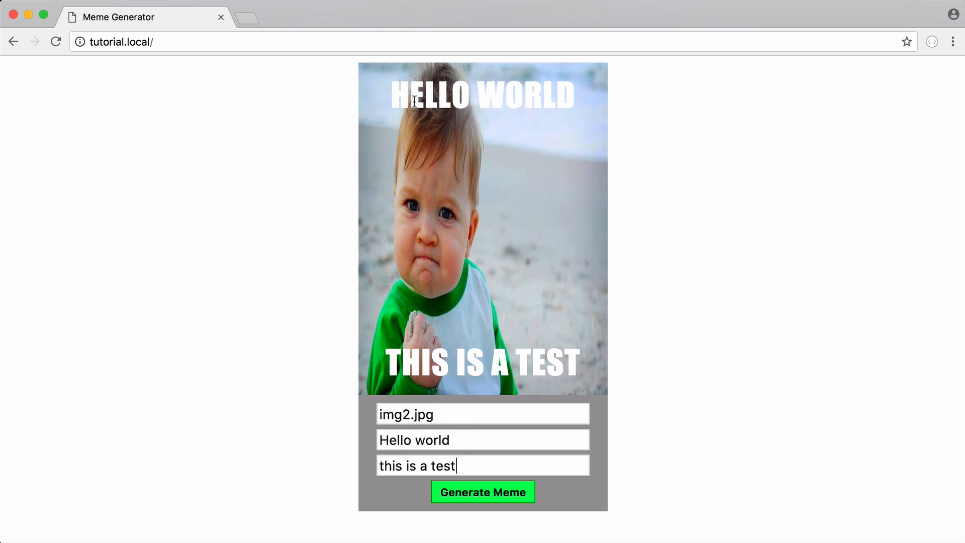
mouse_move(573, 372)
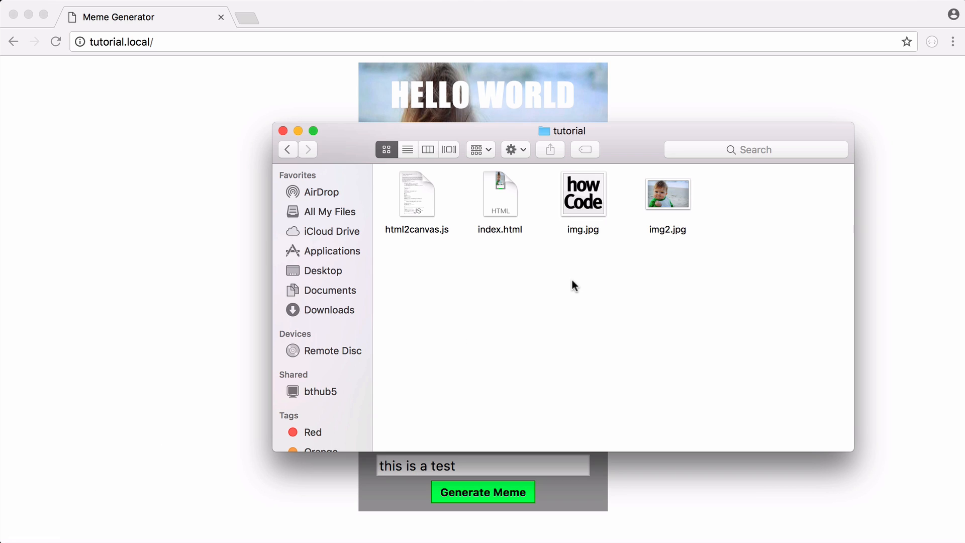
mouse_move(538, 201)
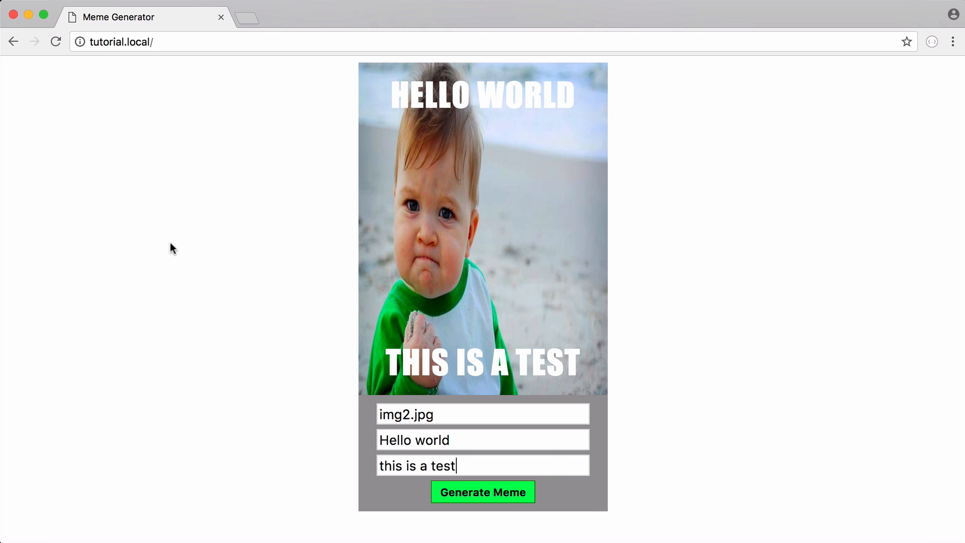
Step: Generate the captioned meme and scroll down to the rendered output image
click(483, 492)
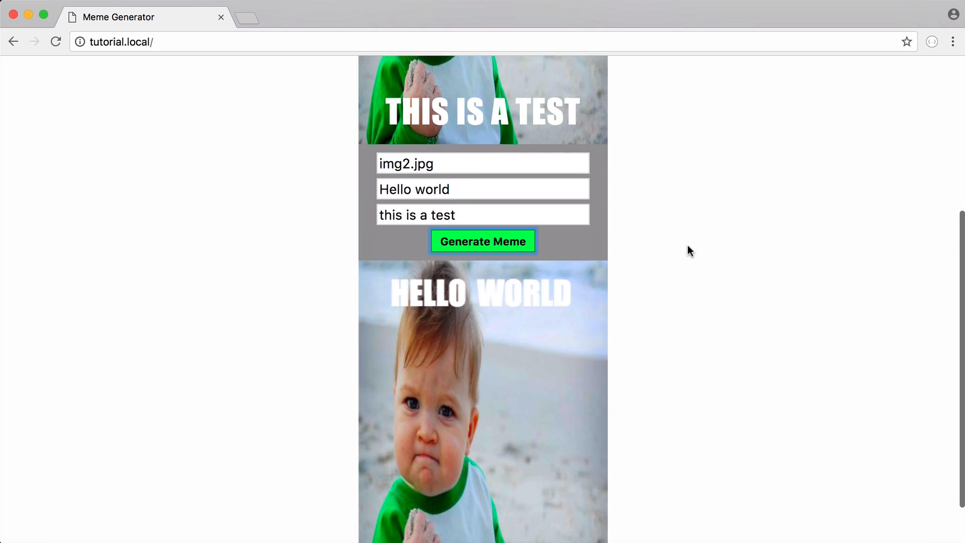
scroll(down, 3)
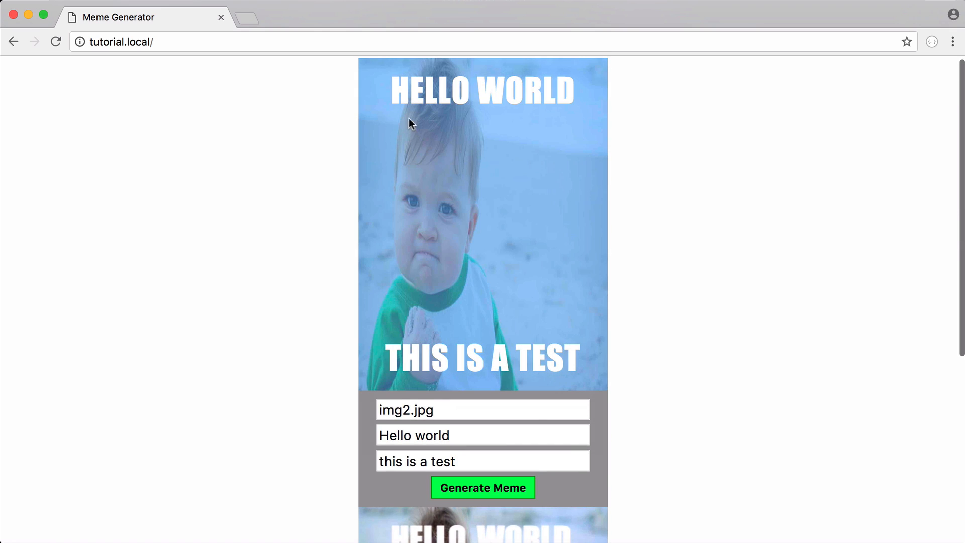
scroll(down, 3)
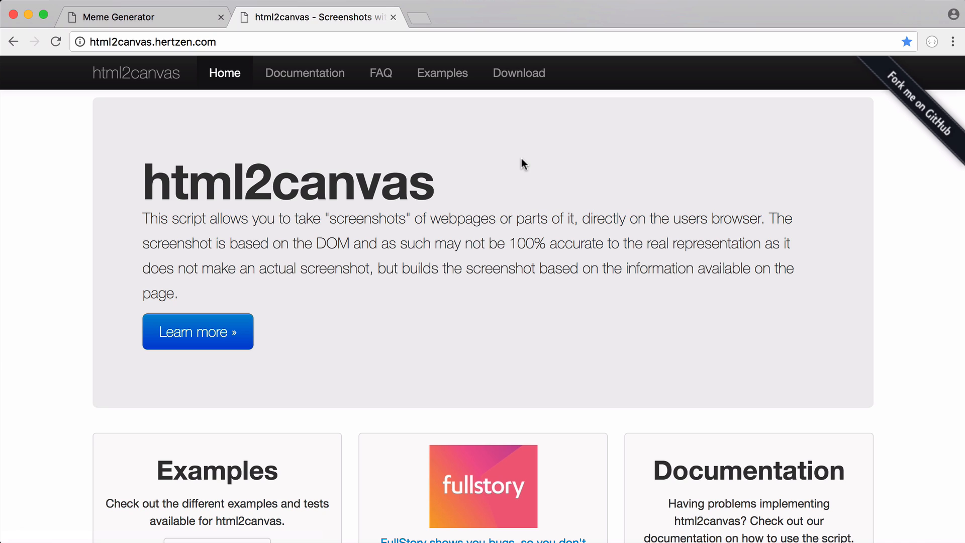
mouse_move(440, 182)
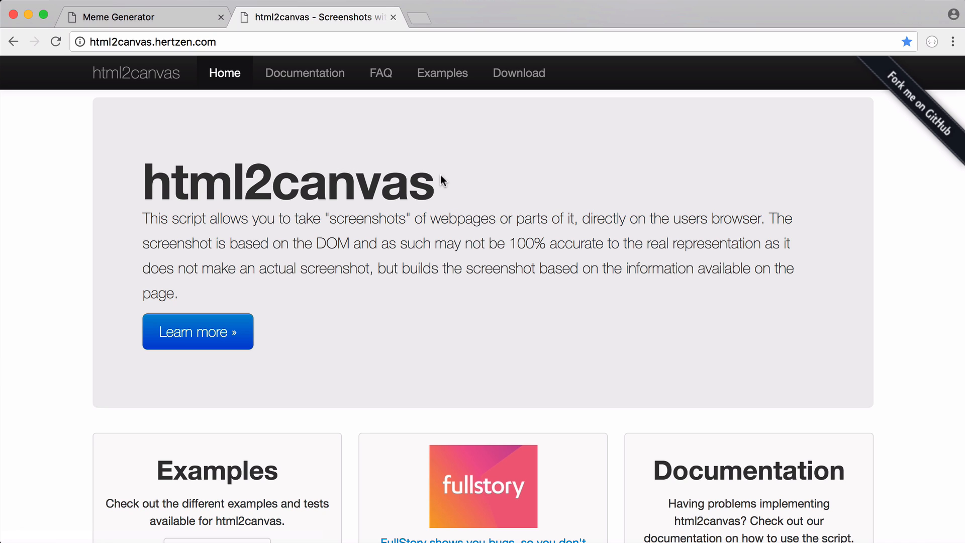
Step: Switch between the Meme Generator and html2canvas tabs, then download html2canvas.js from v0.5.0-beta4
click(142, 17)
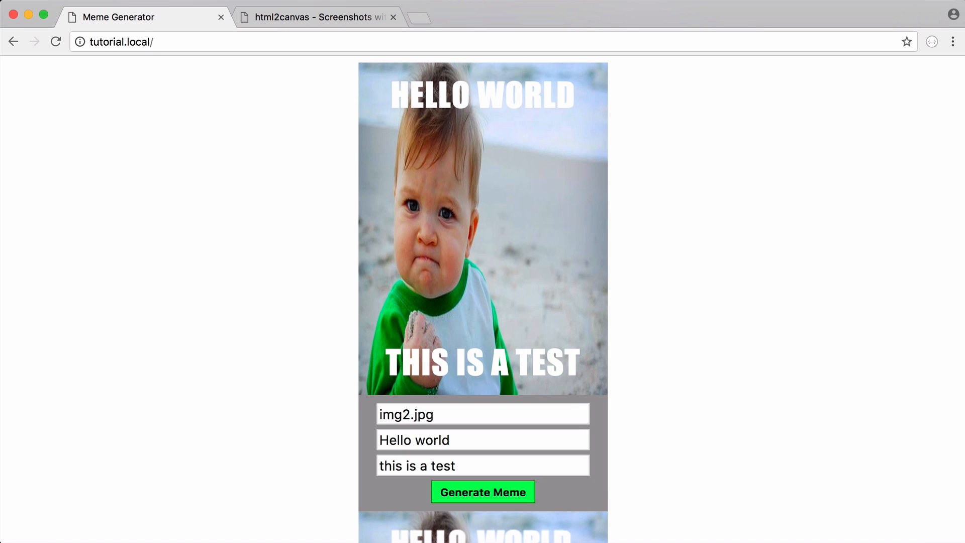
click(318, 17)
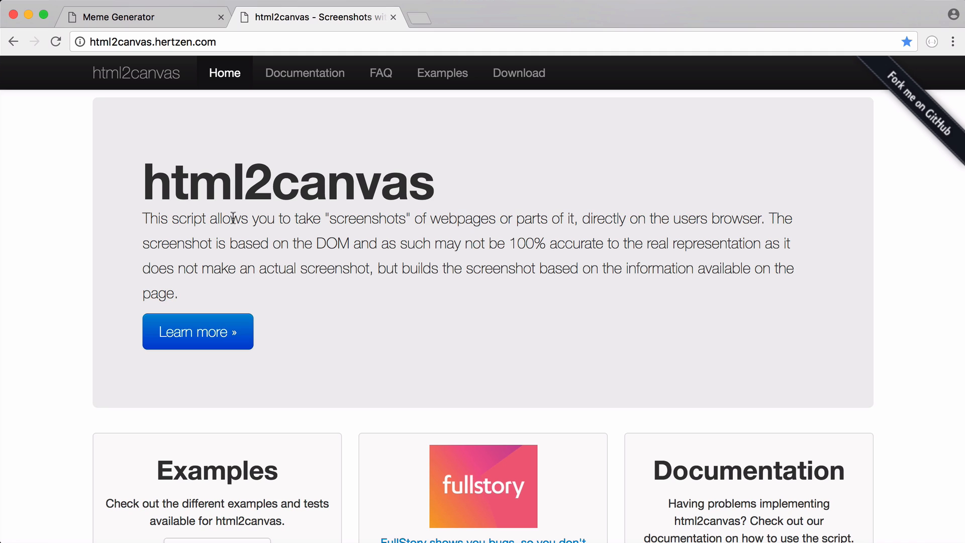
mouse_move(254, 256)
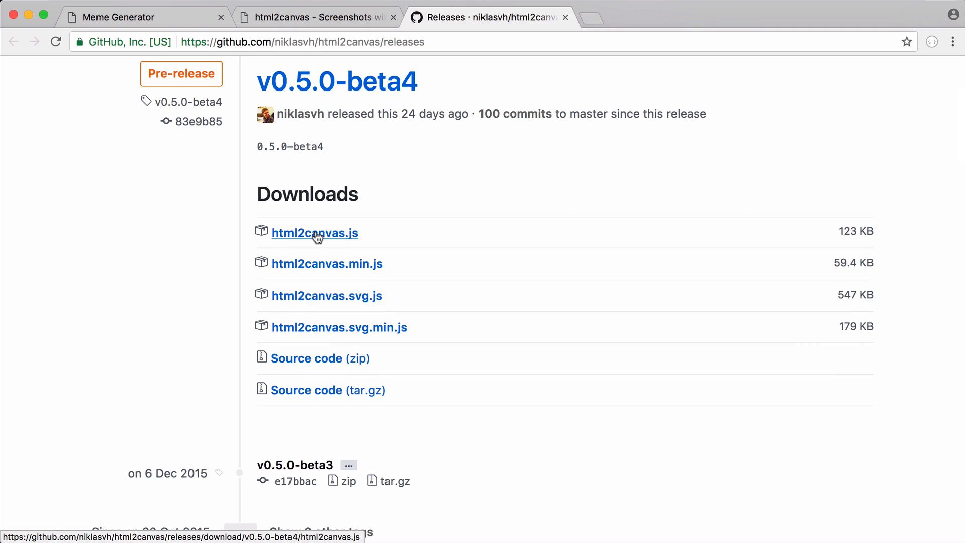
click(564, 16)
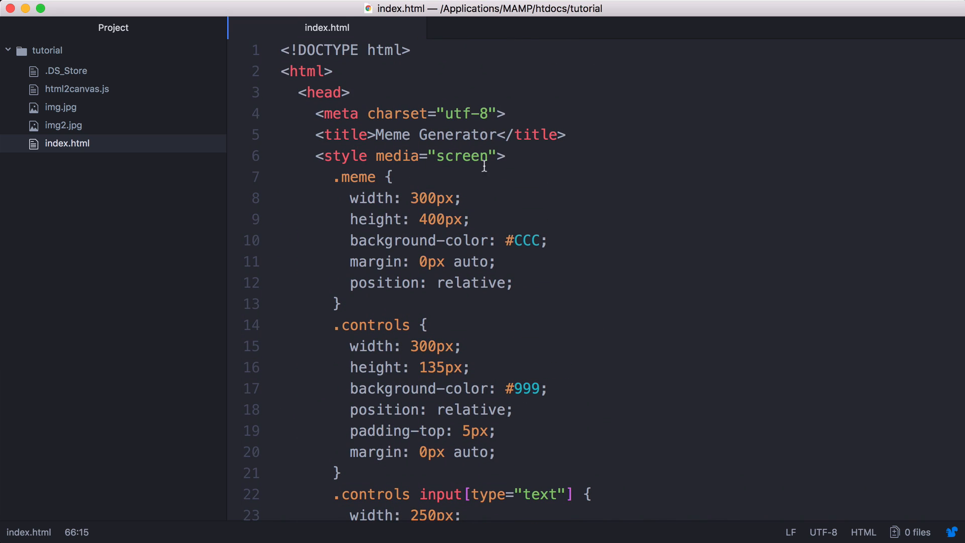
Step: Scroll through index.html's styles and select the img2.jpg image source
scroll(down, 3)
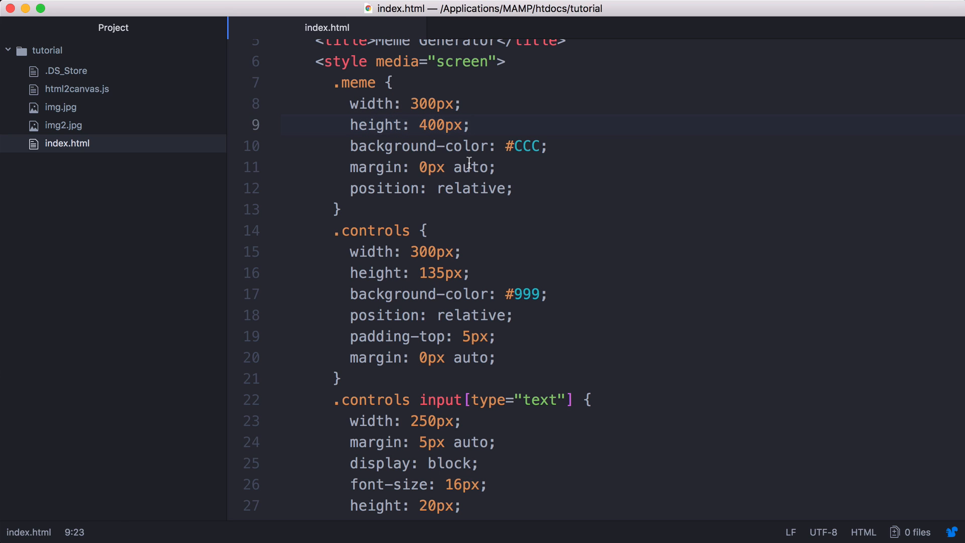
scroll(down, 3)
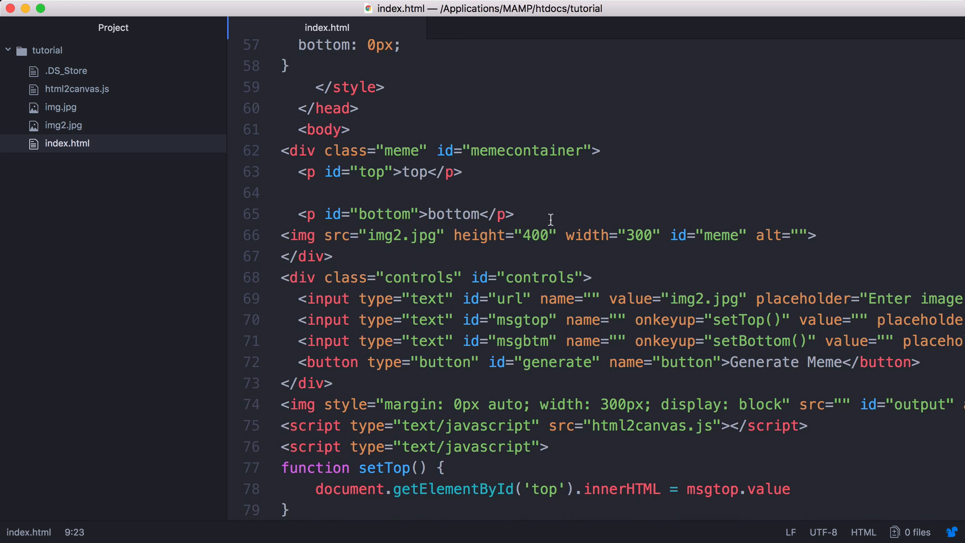
double_click(639, 235)
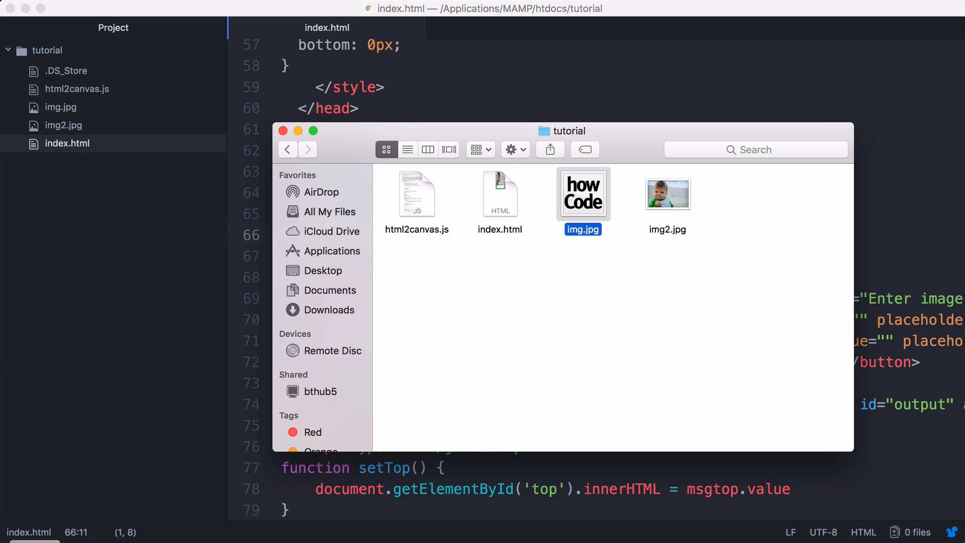
Step: Point out the img.jpg and img2.jpg image files in the tutorial folder
click(667, 193)
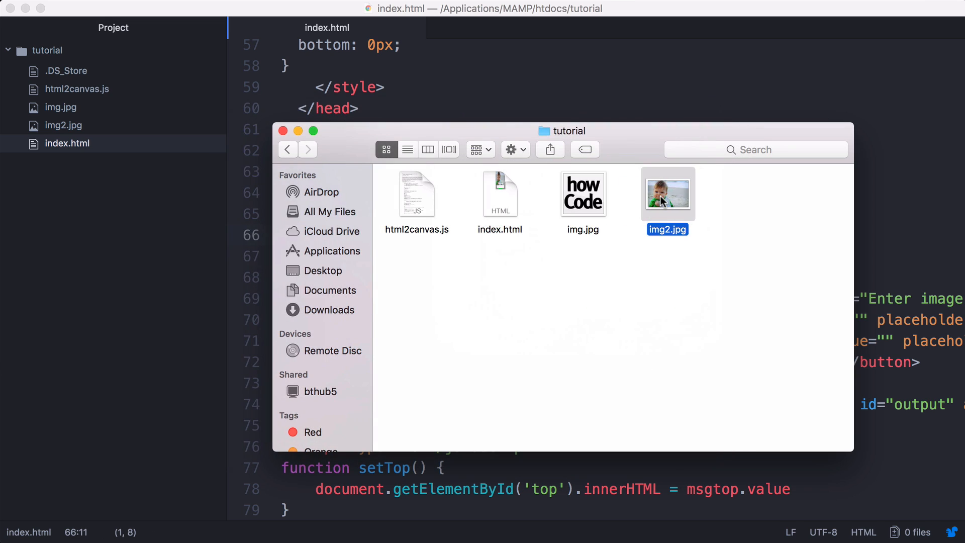
click(283, 131)
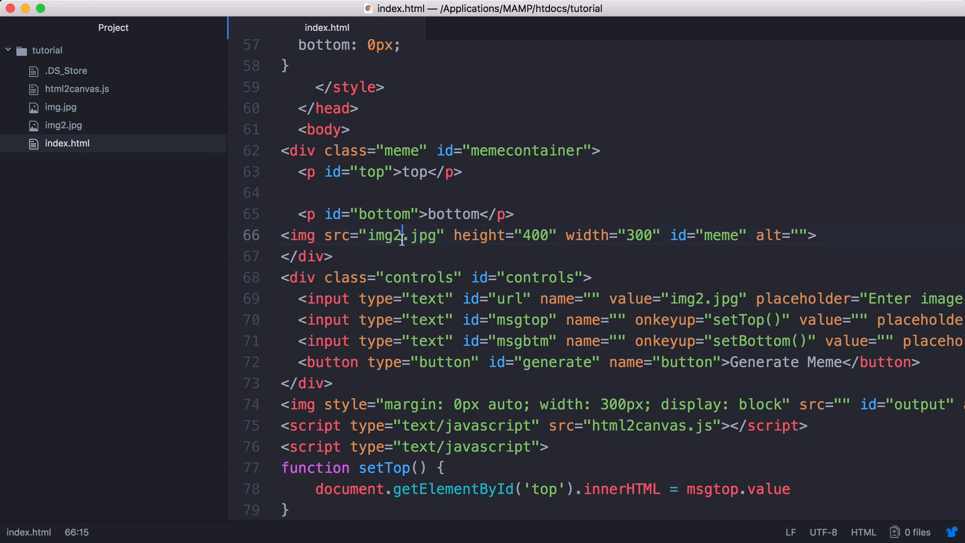
key(Backspace)
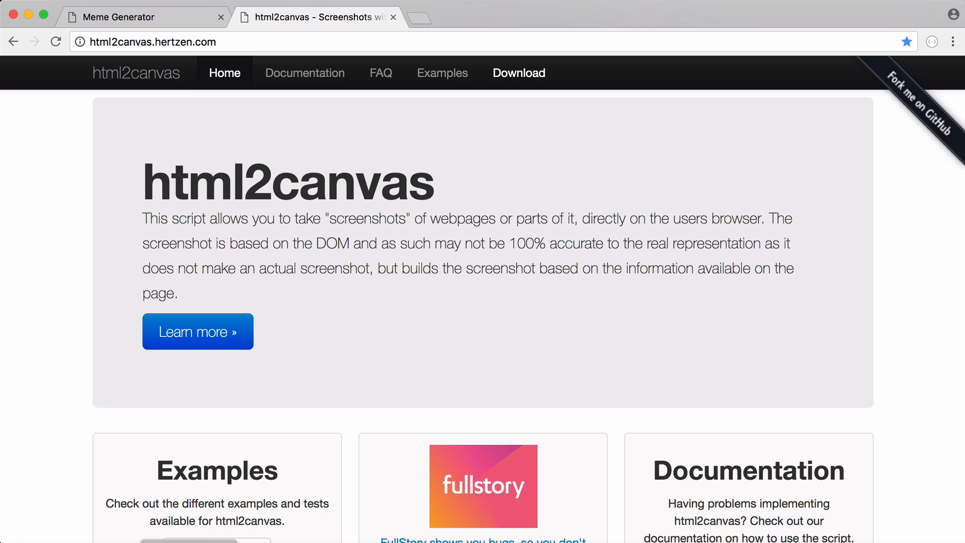
Step: Type 'dfdfdfdfdf' as the top line to watch the caption update live
click(117, 16)
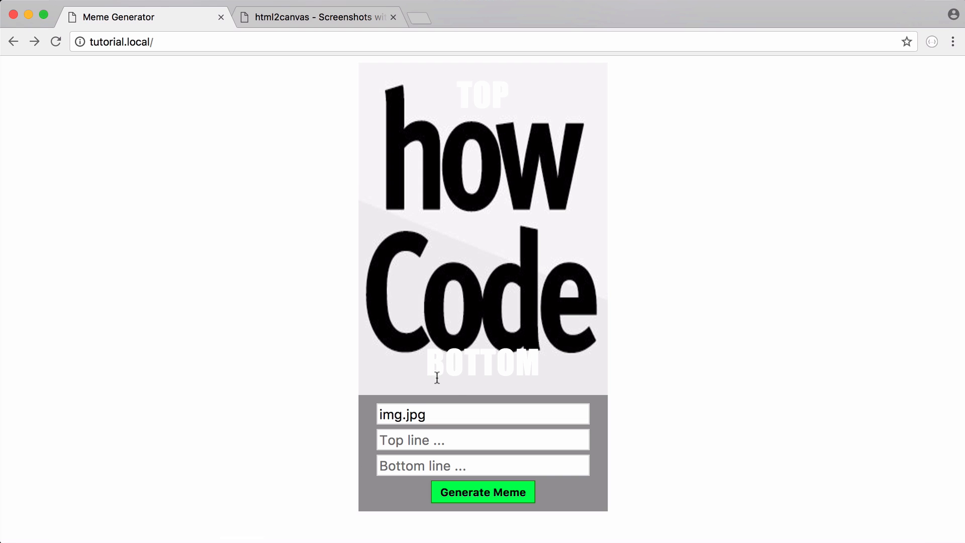
text(dfdfdfdfdf)
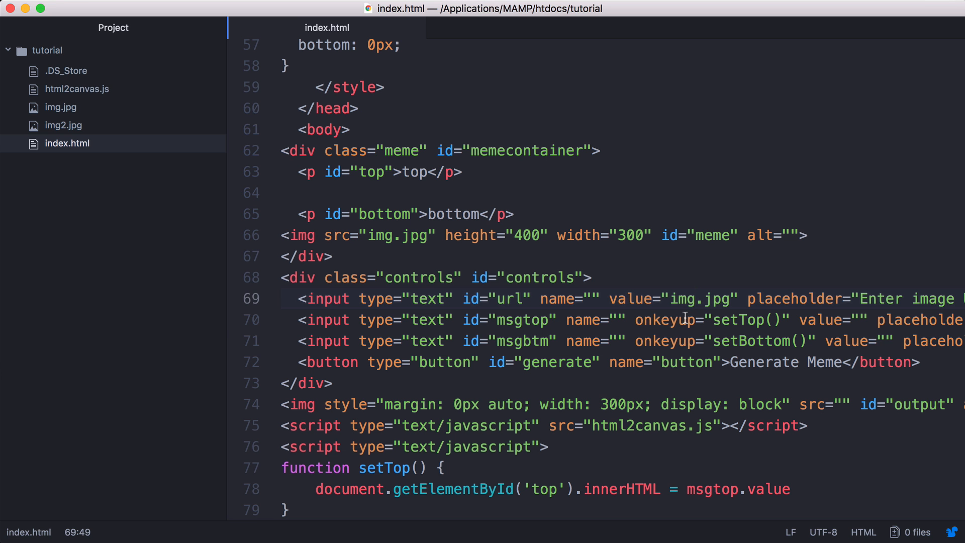
double_click(736, 319)
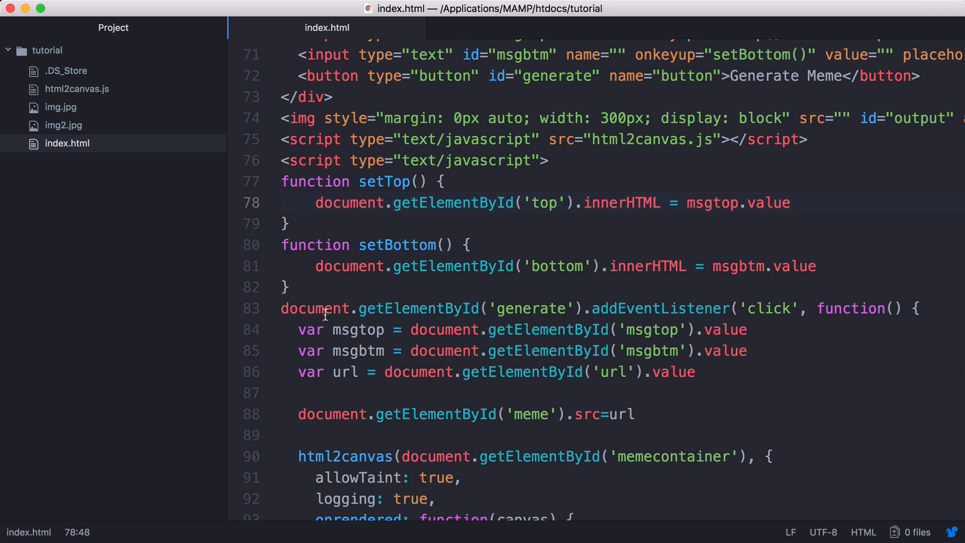
double_click(766, 308)
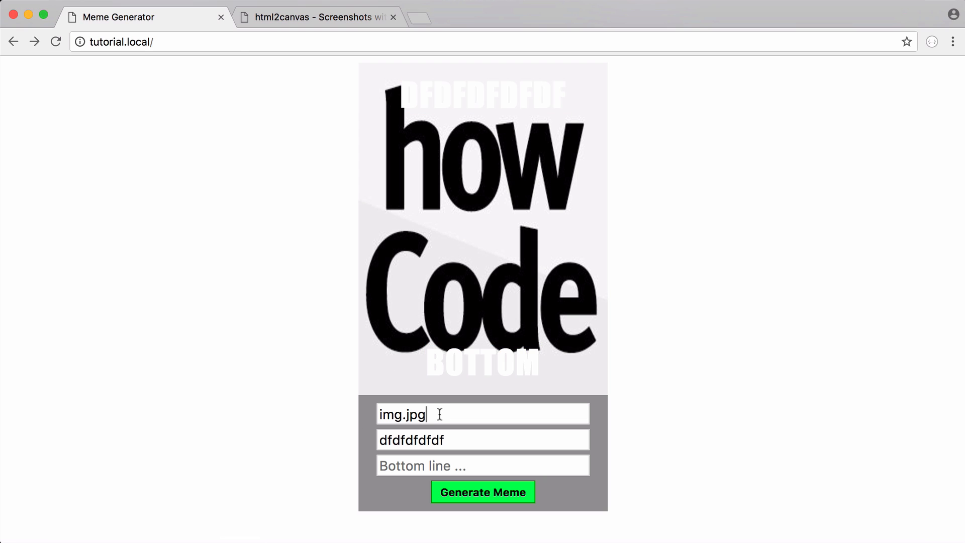
mouse_move(631, 277)
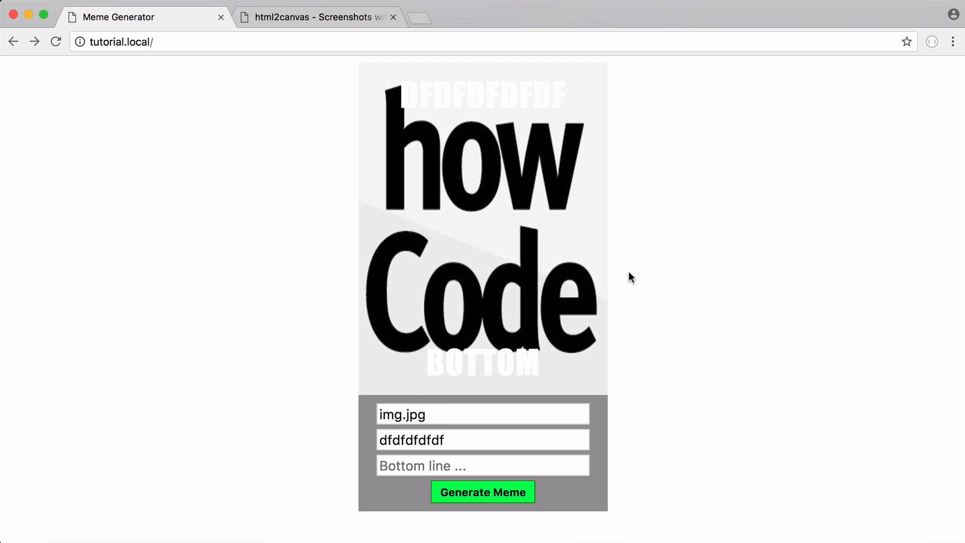
mouse_move(394, 173)
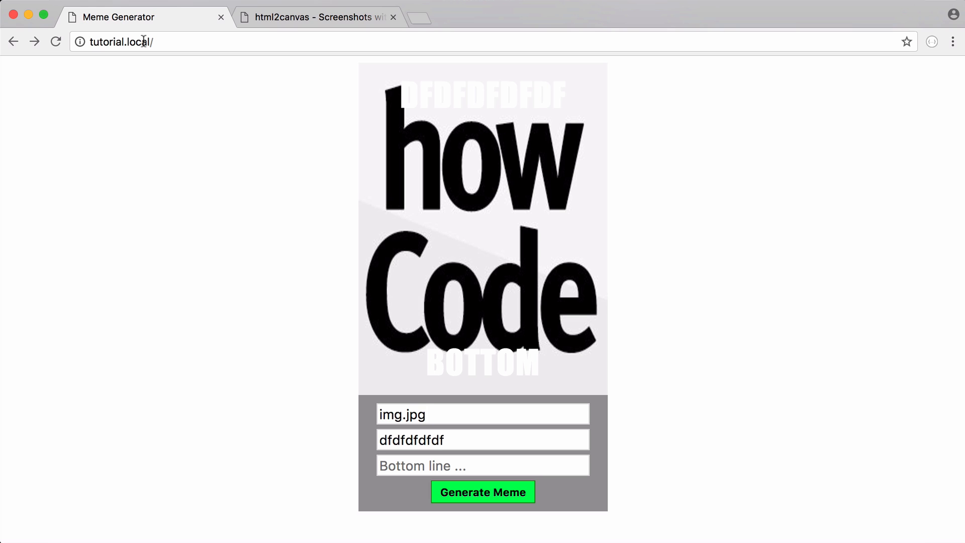
mouse_move(448, 211)
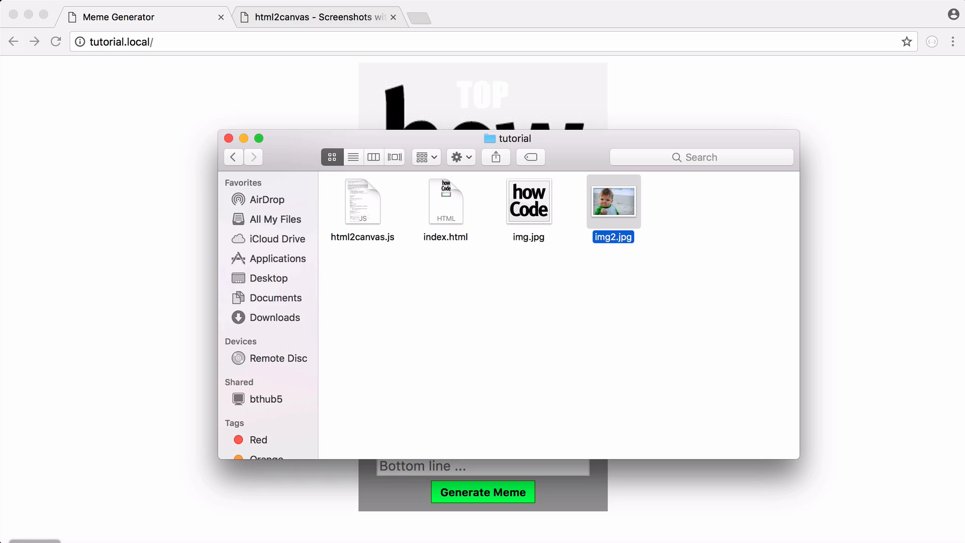
mouse_move(813, 210)
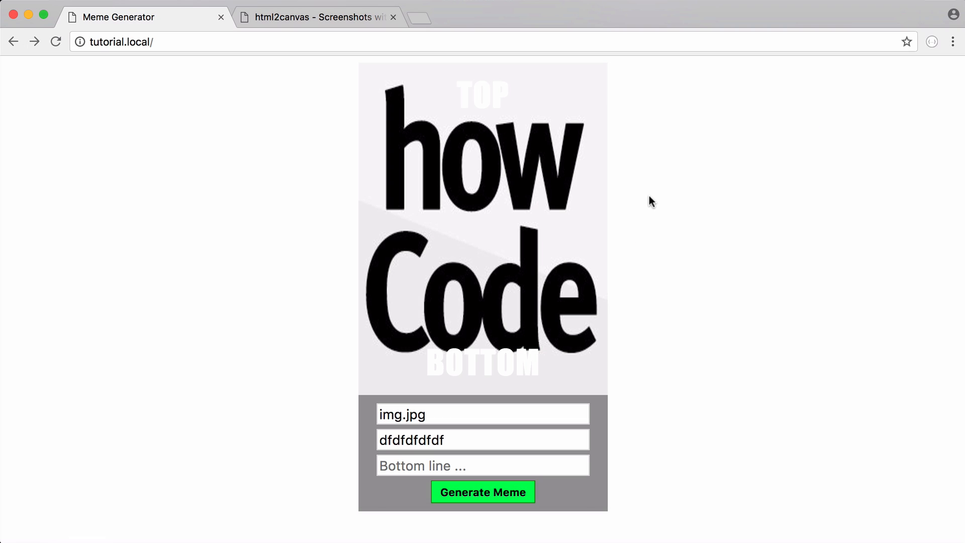
mouse_move(603, 541)
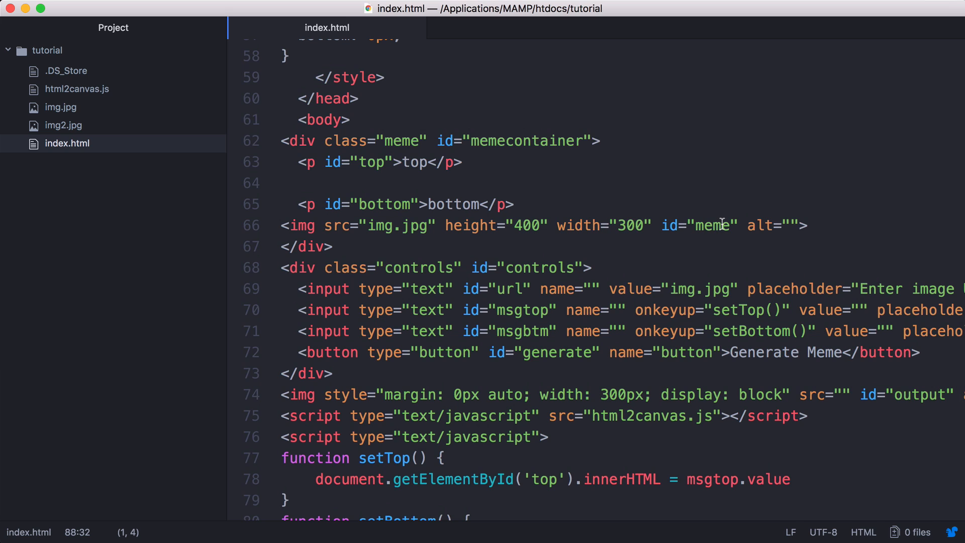
double_click(713, 225)
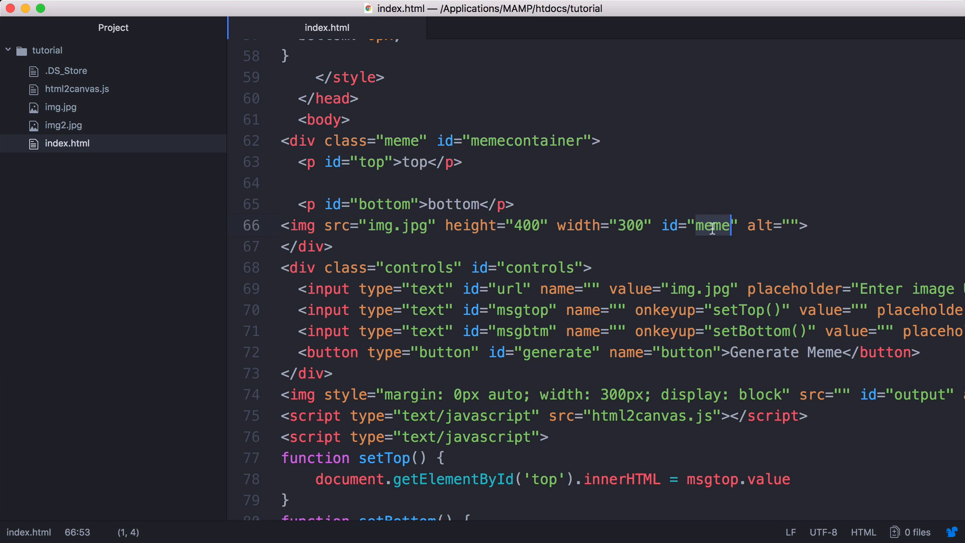
scroll(down, 3)
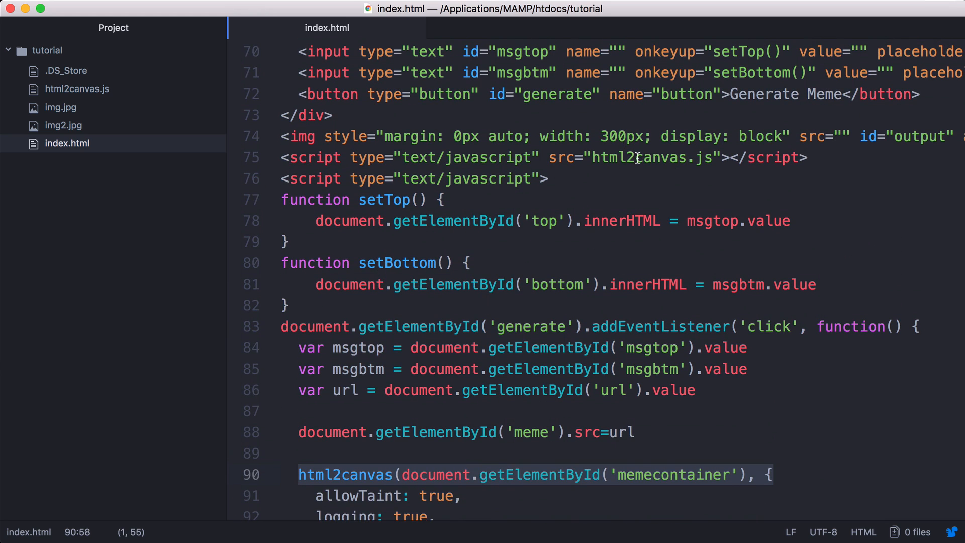
scroll(down, 3)
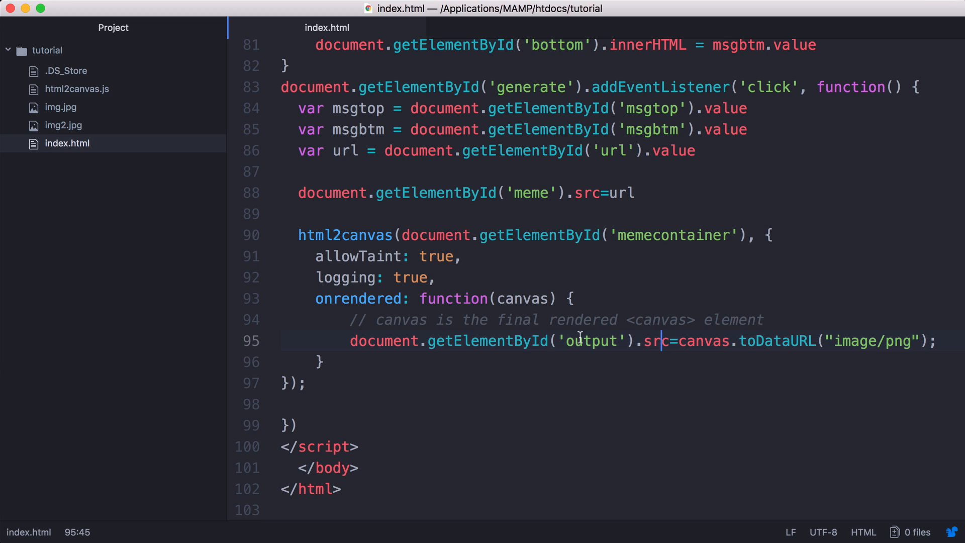
double_click(655, 341)
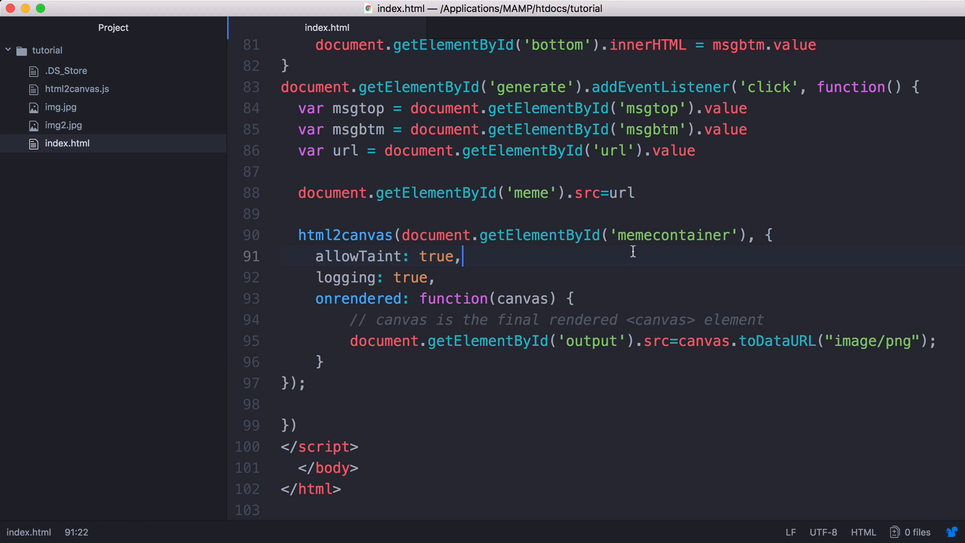
double_click(672, 234)
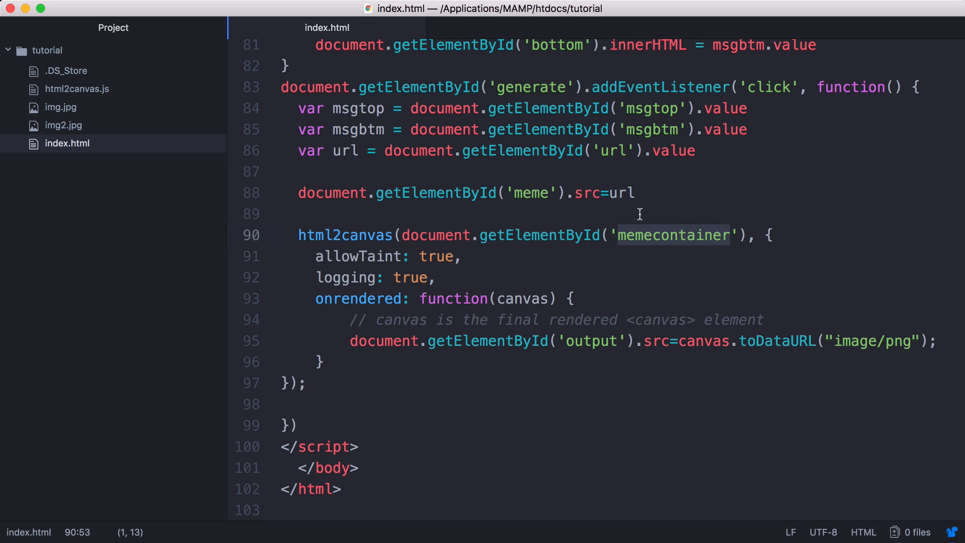
double_click(523, 298)
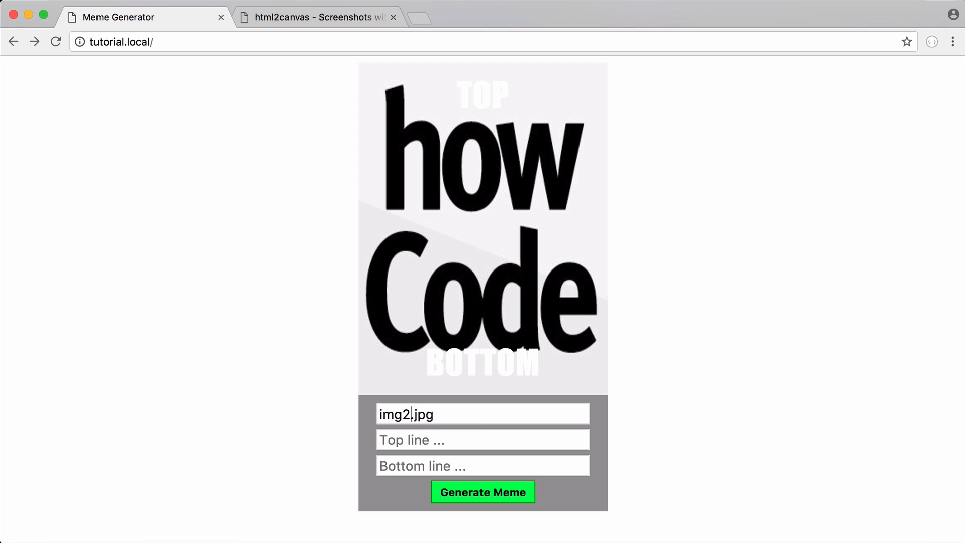
Step: Caption the baby photo HELLO and WORLD, generate the meme, and scroll to its copy
text(Hello)
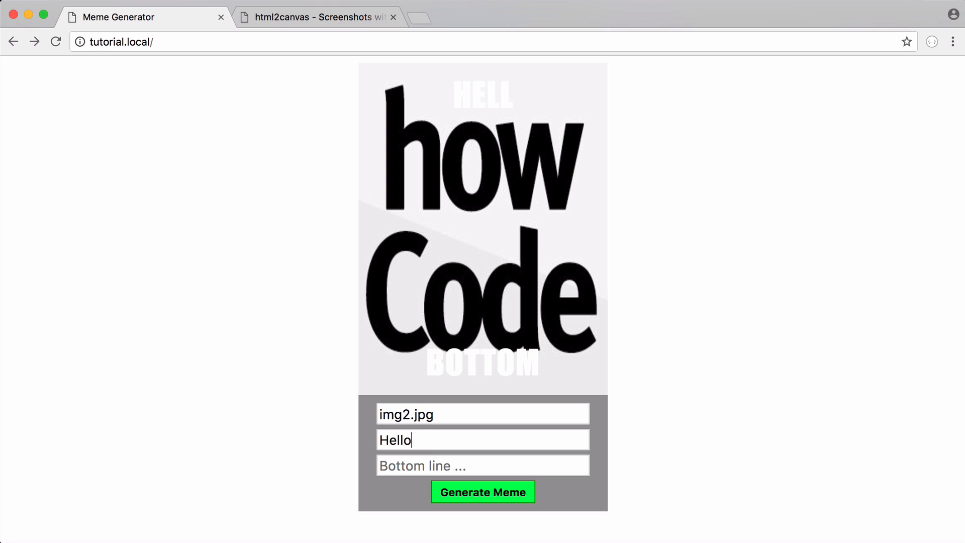
click(482, 492)
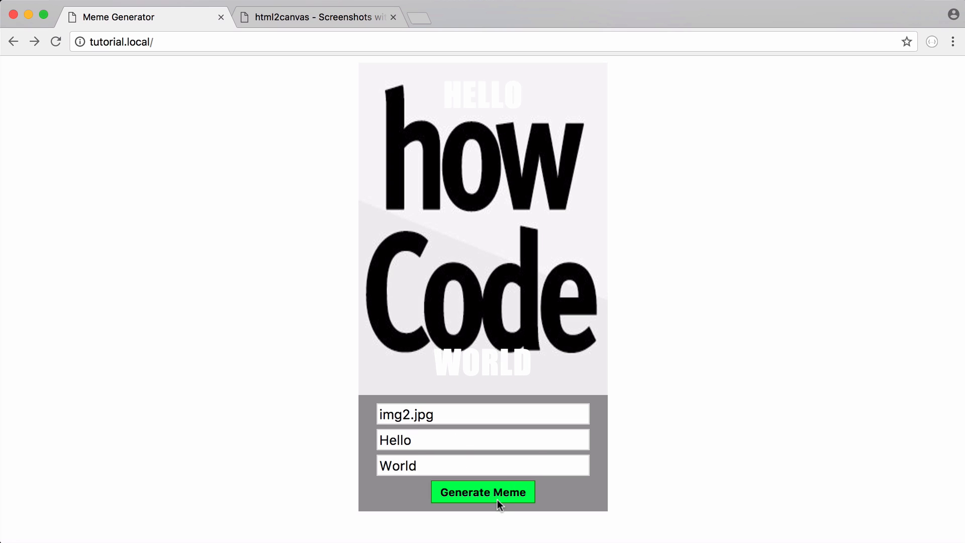
click(482, 492)
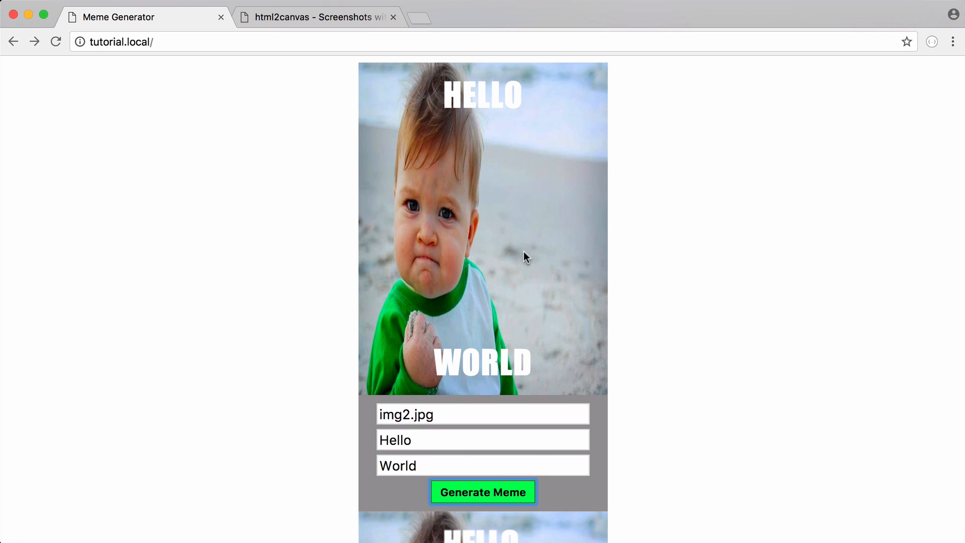
scroll(down, 3)
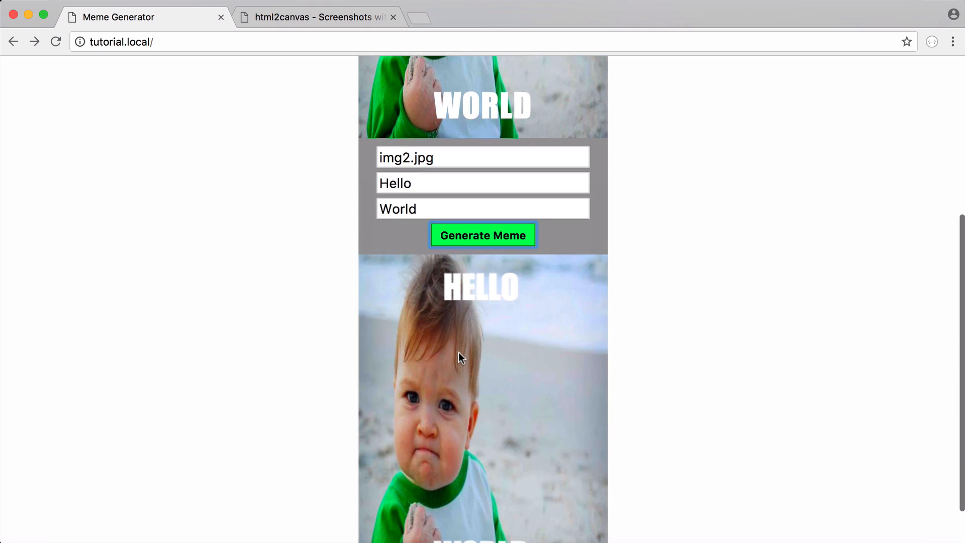
scroll(down, 3)
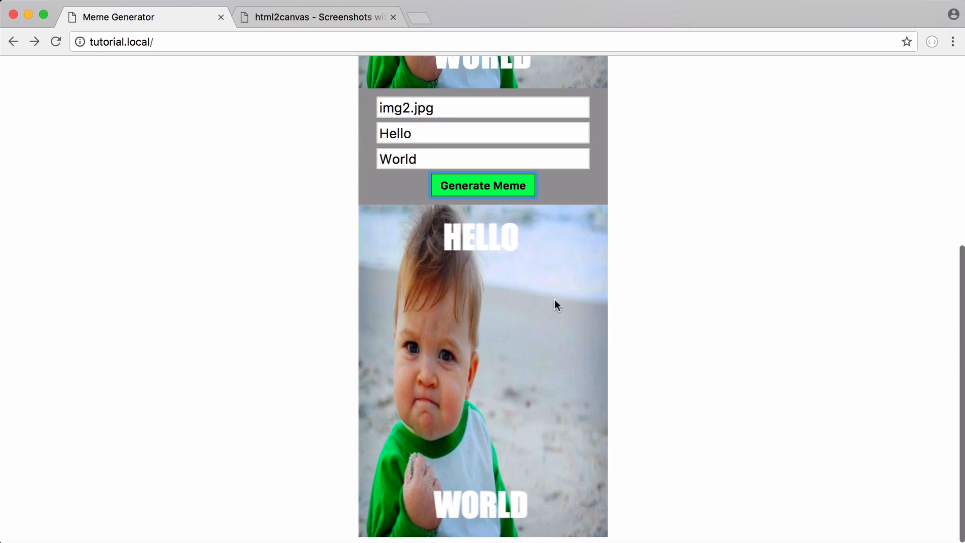